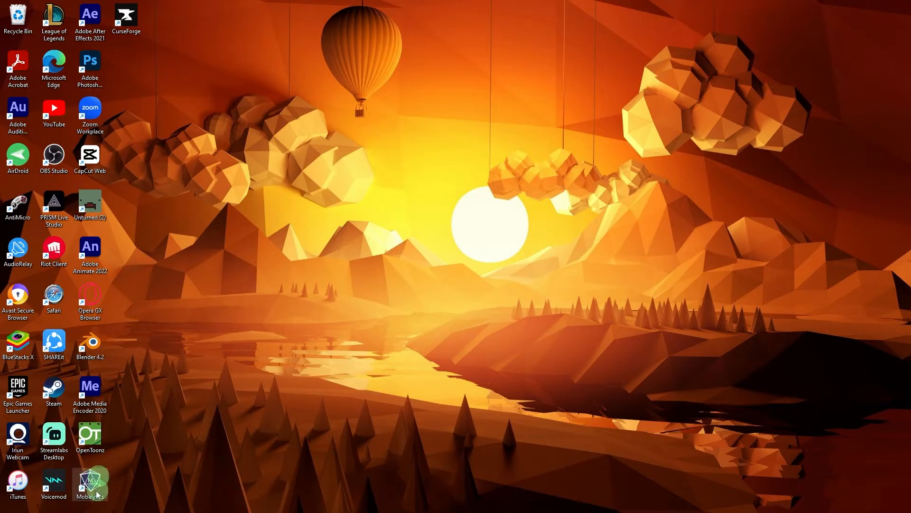
Step: Launch Mobalytics from its desktop shortcut to reach the game-choice start screen
double_click(90, 481)
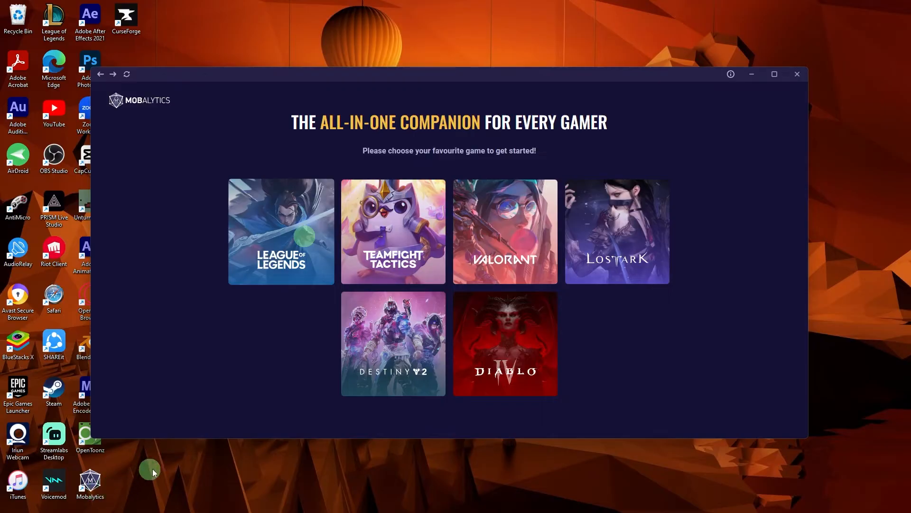
mouse_move(251, 365)
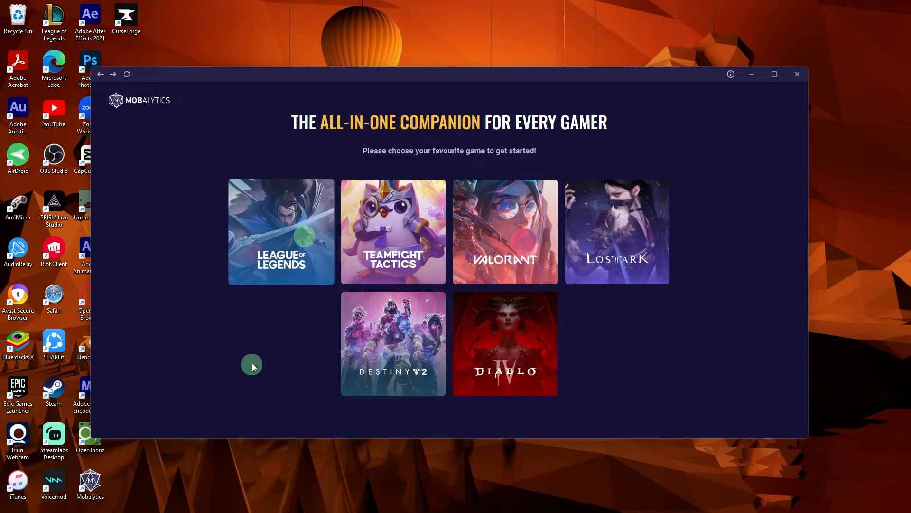
Step: Choose League of Legends and open its Overlay settings page
left_click(280, 230)
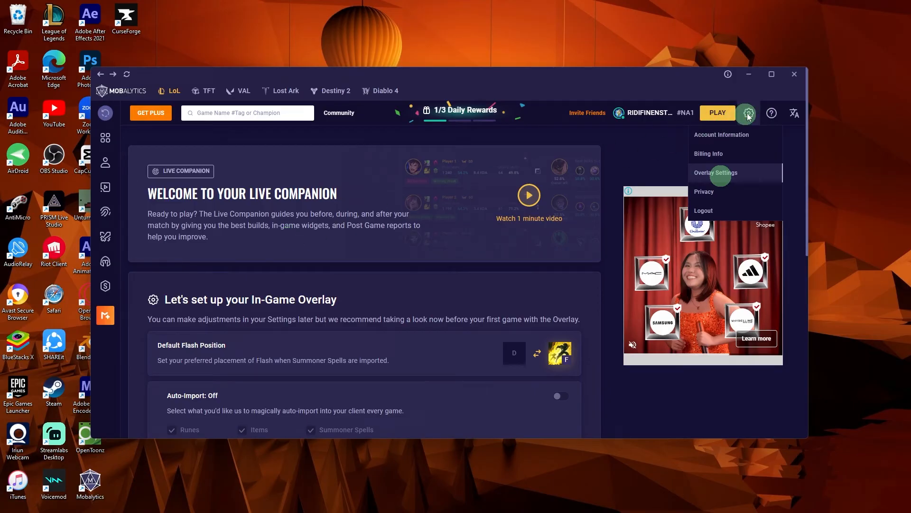
mouse_move(719, 177)
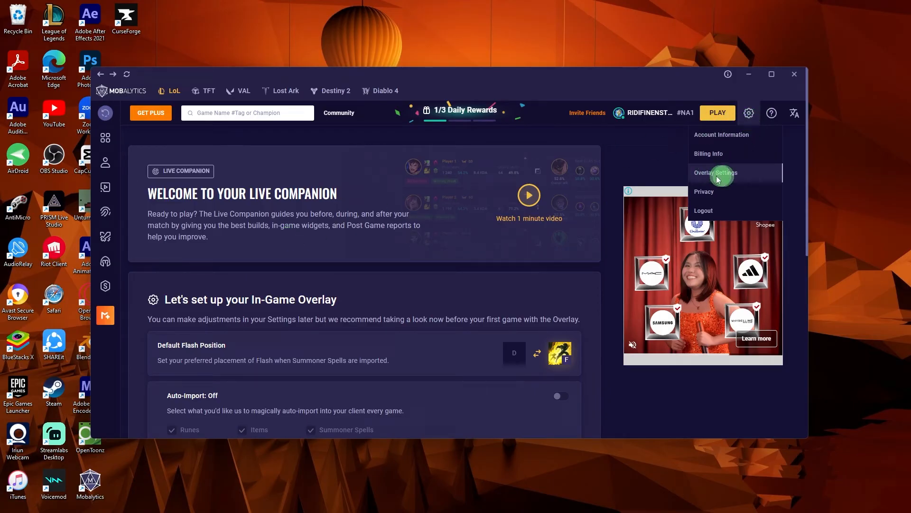
mouse_move(726, 179)
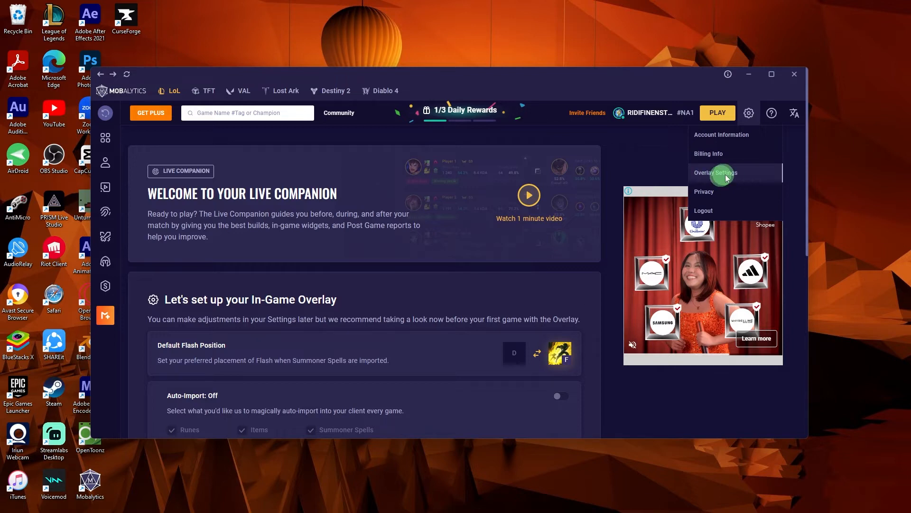
left_click(715, 173)
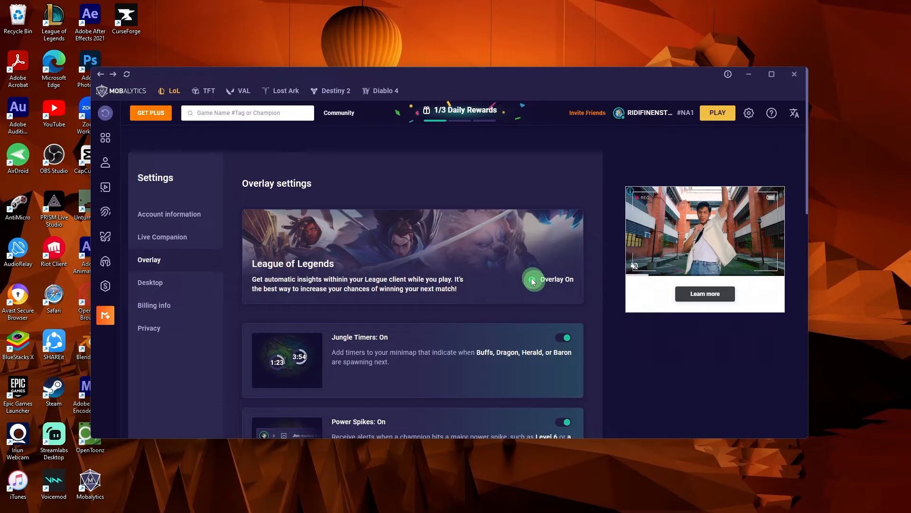
Step: Turn the League of Legends in-game overlay on
left_click(529, 279)
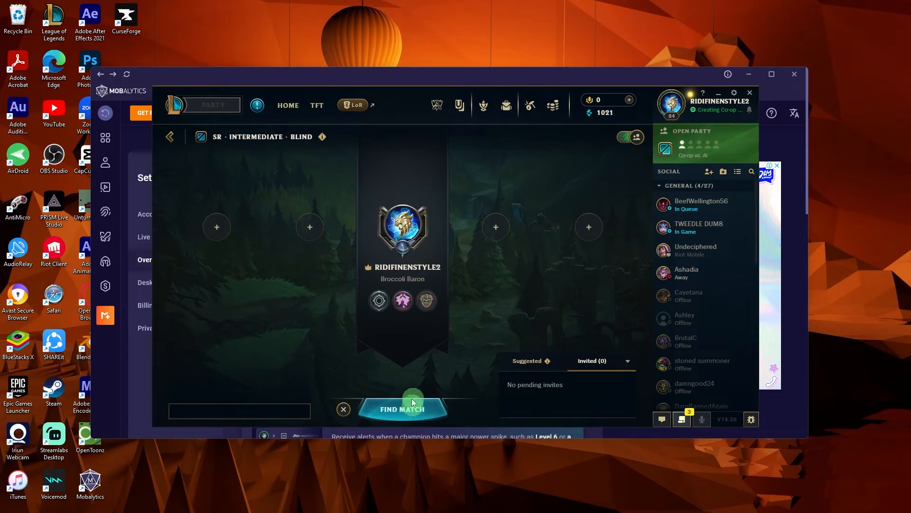
Step: Find and accept a co-op vs AI match, loading in with the overlay visible
left_click(402, 409)
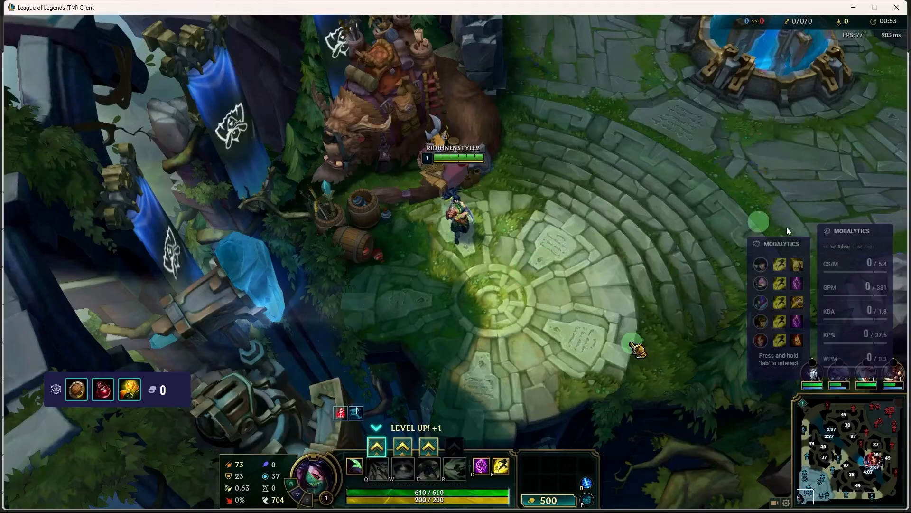
mouse_move(859, 208)
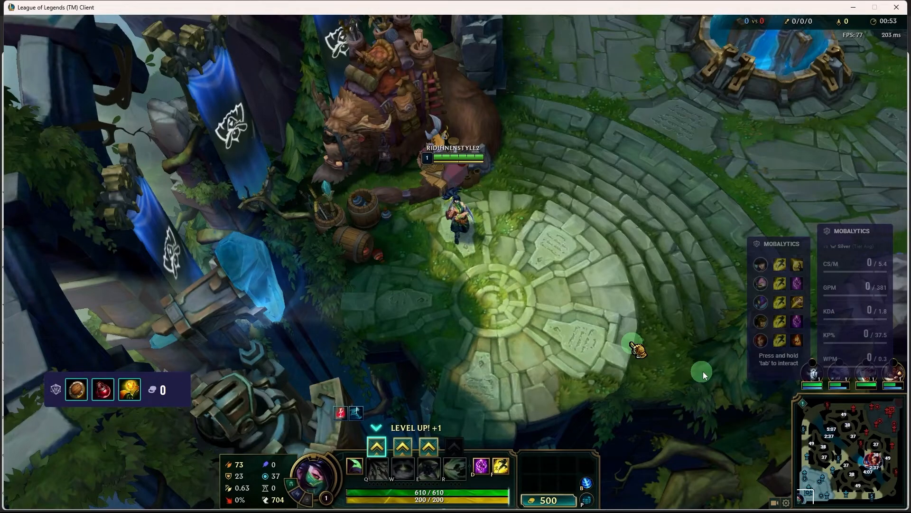
left_click(483, 413)
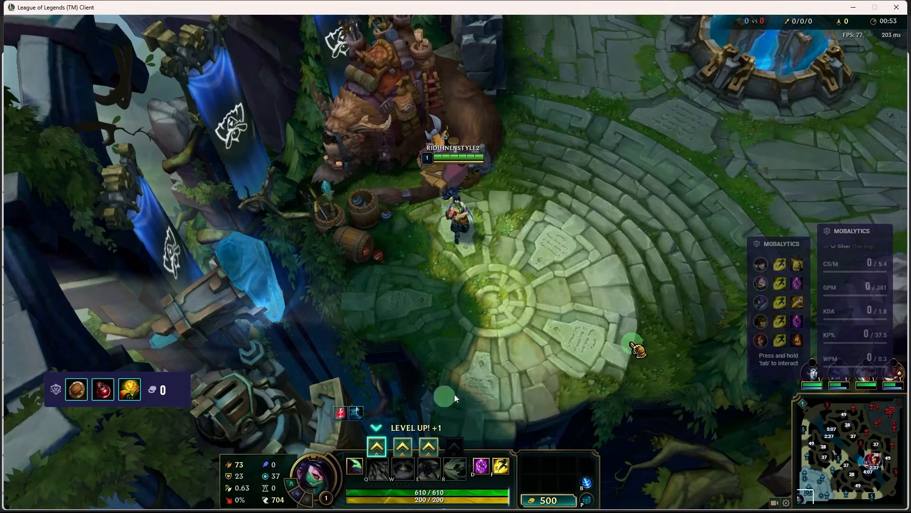
mouse_move(660, 308)
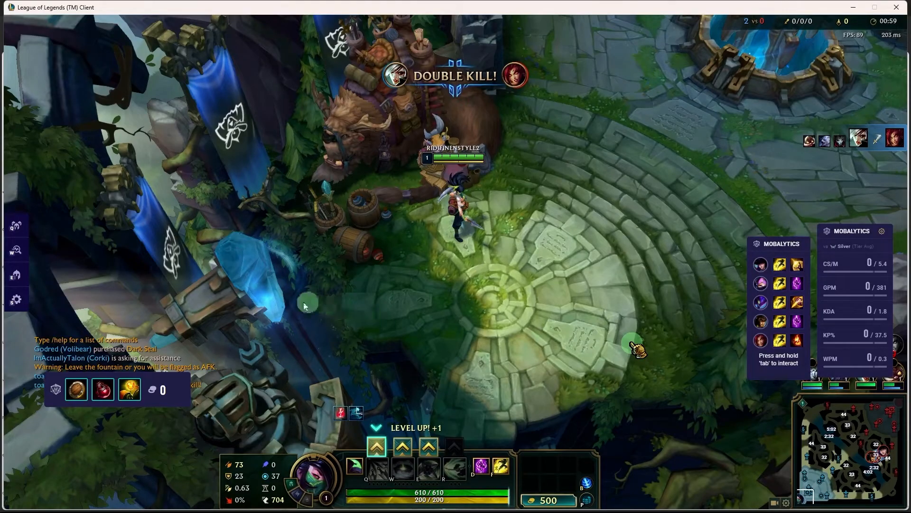
mouse_move(227, 283)
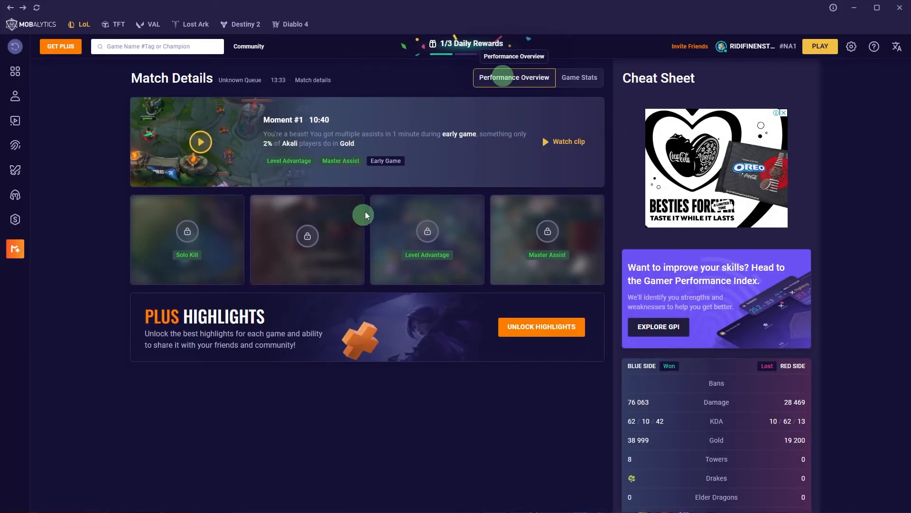
mouse_move(224, 158)
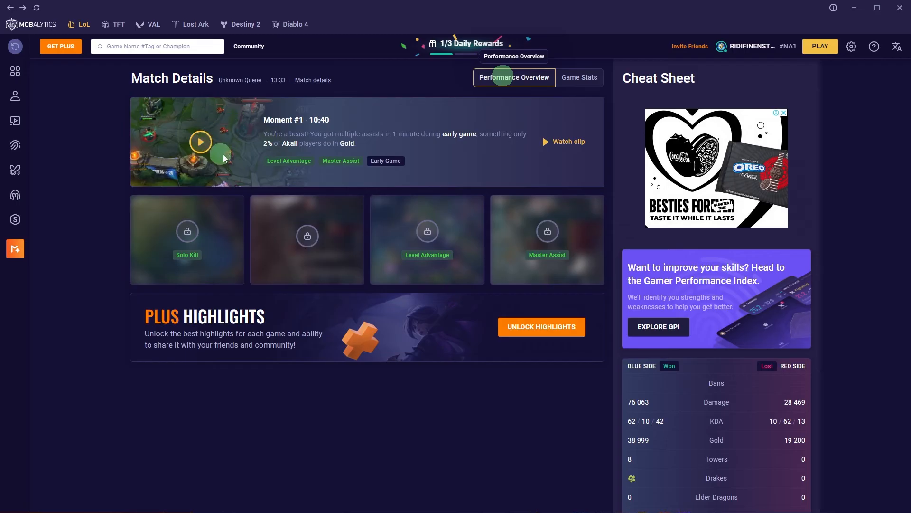
mouse_move(462, 158)
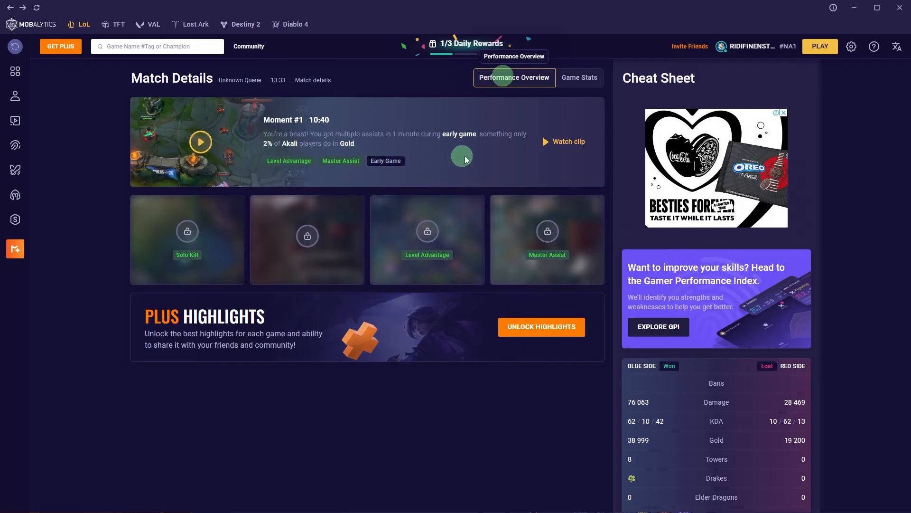
mouse_move(464, 158)
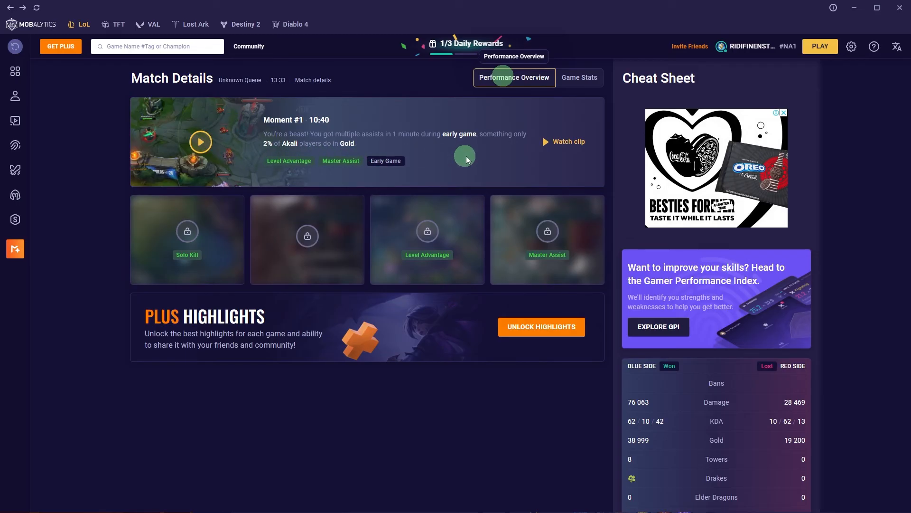